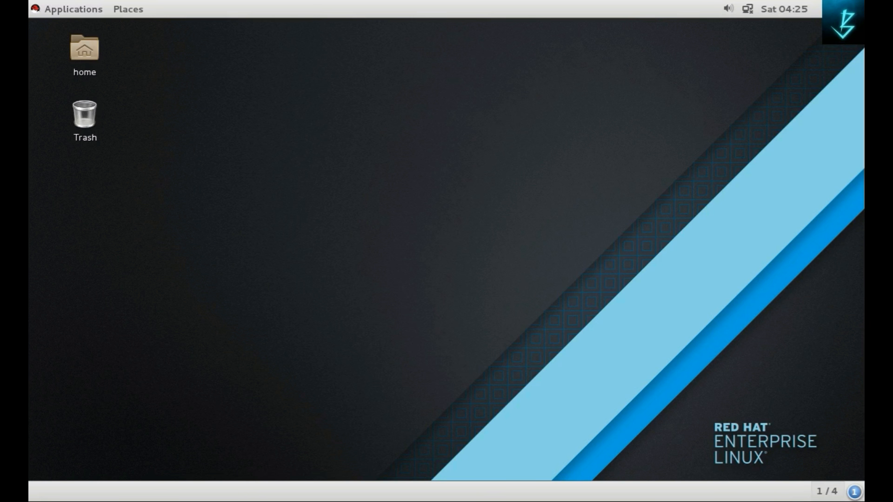
{"action": "mouse_move", "coordinate": [356, 133]}
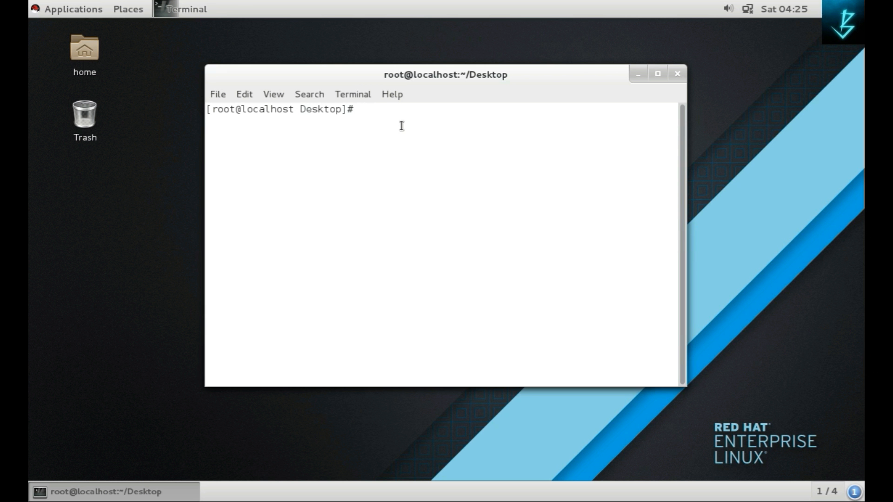
Run getenforce and sestatus to show Enforcing mode with the targeted policy.
{"action": "type", "text": "gete"}
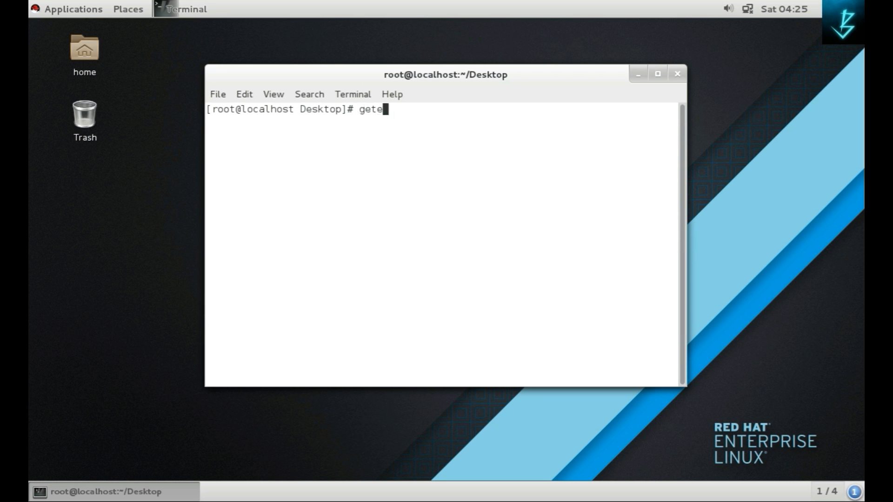
{"action": "key", "text": "Return"}
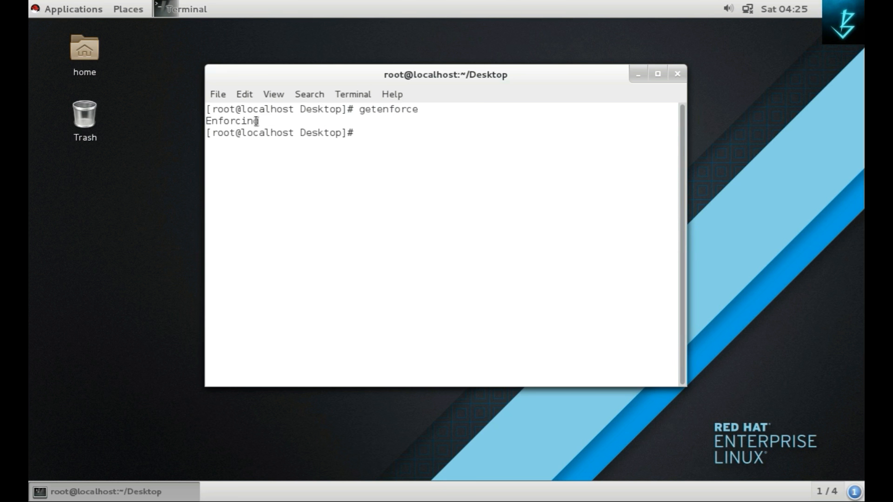
{"action": "mouse_move", "coordinate": [404, 142]}
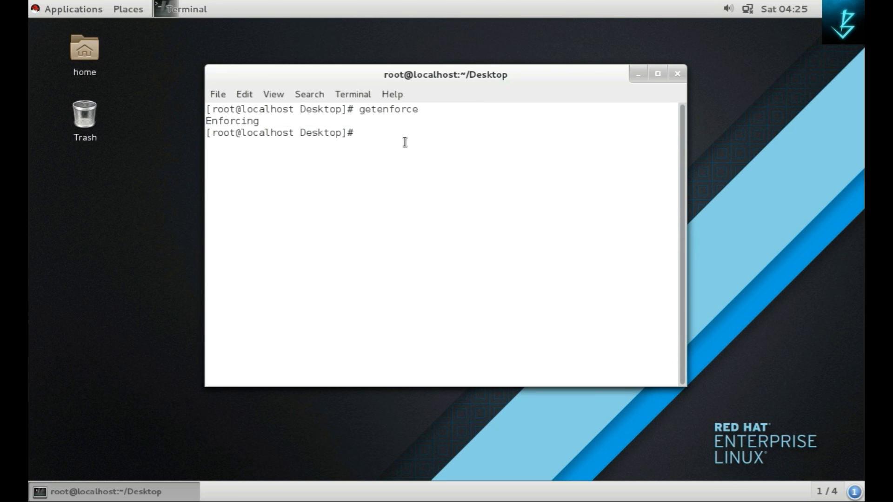
{"action": "type", "text": "sestatus"}
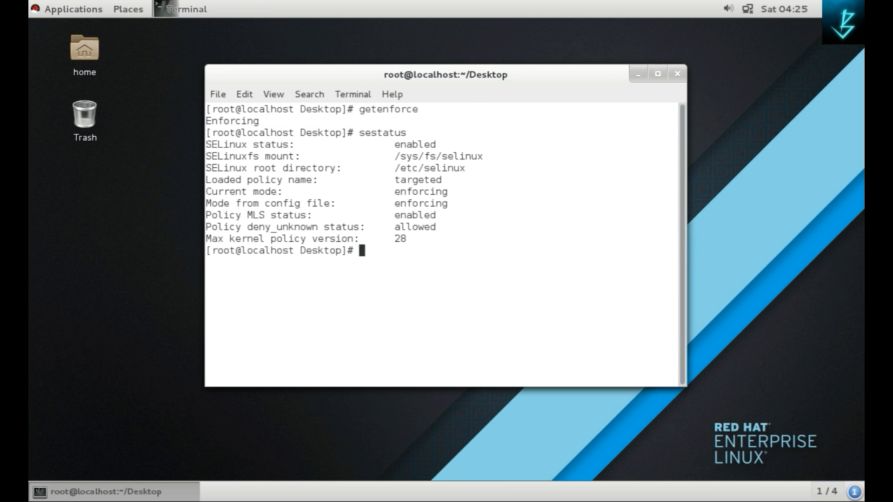
{"action": "mouse_move", "coordinate": [350, 164]}
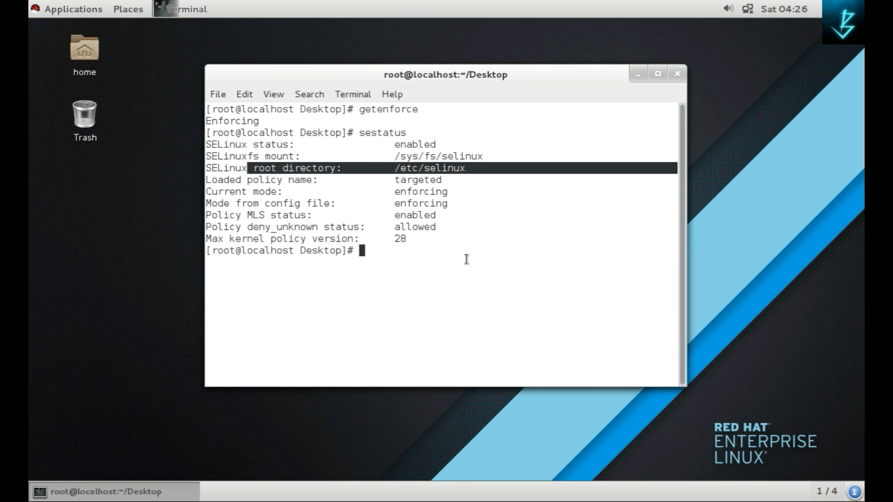
{"action": "mouse_move", "coordinate": [438, 256]}
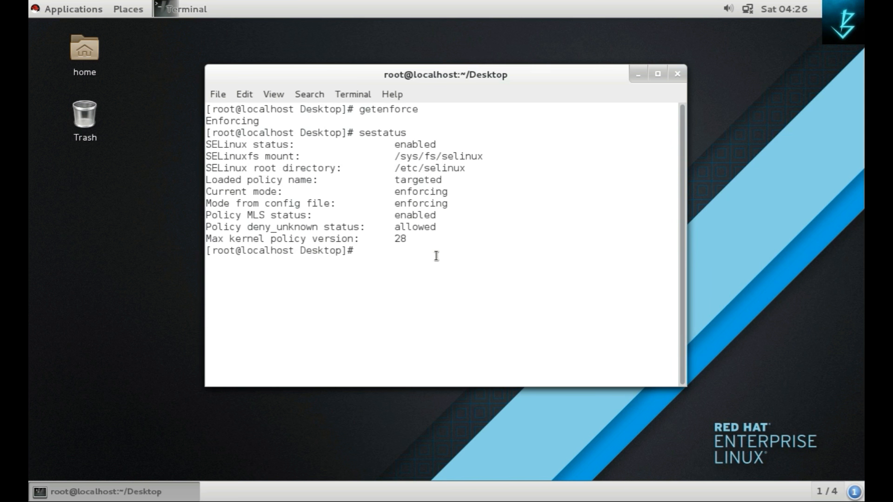
{"action": "mouse_move", "coordinate": [489, 264]}
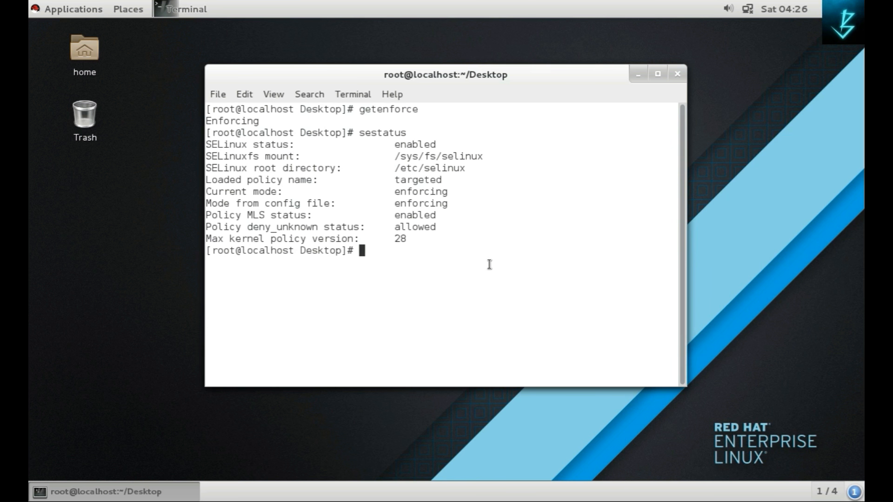
Open /etc/selinux/config in vi to view SELINUX=enforcing and SELINUXTYPE=targeted.
{"action": "type", "text": "vi /et"}
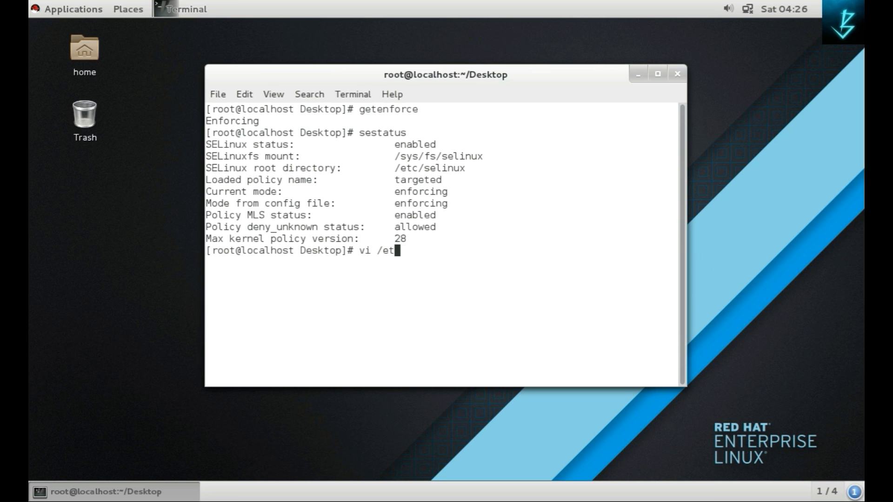
{"action": "type", "text": "c/seli"}
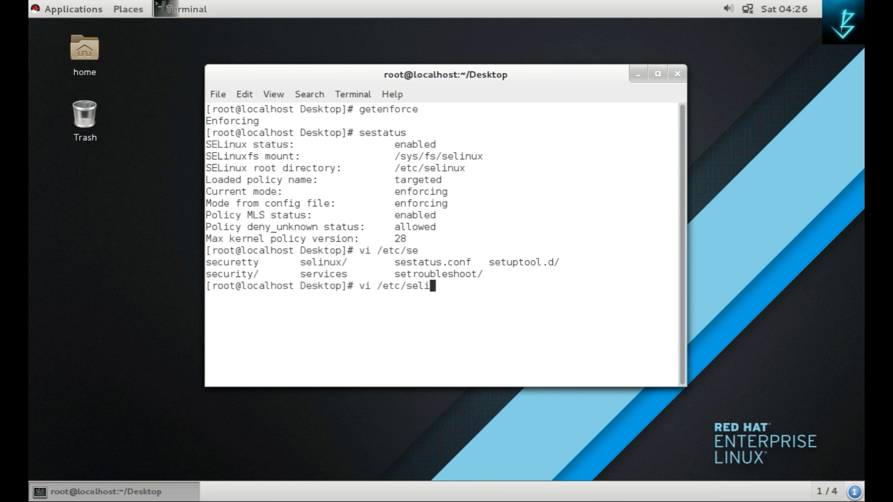
{"action": "key", "text": "Return"}
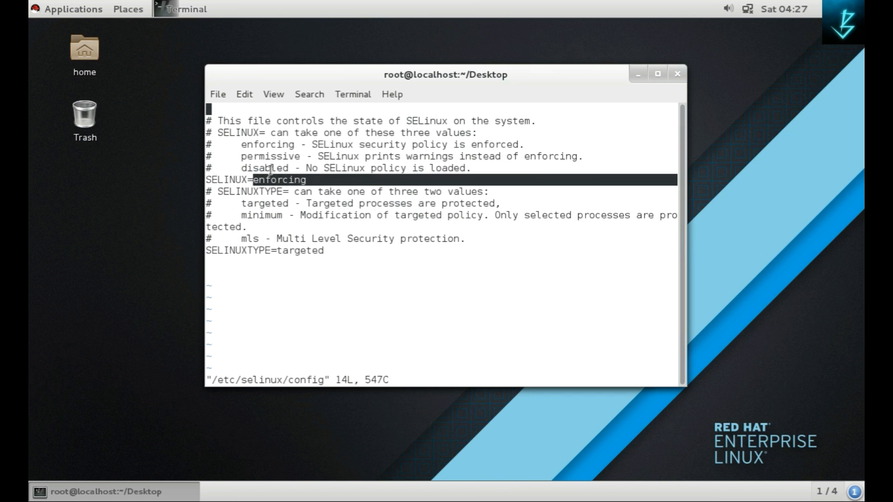
{"action": "mouse_move", "coordinate": [243, 157]}
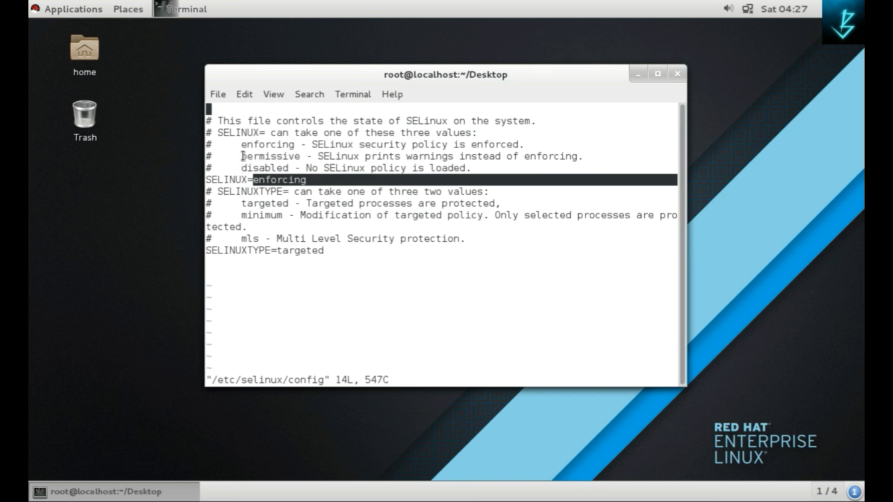
{"action": "mouse_move", "coordinate": [251, 167]}
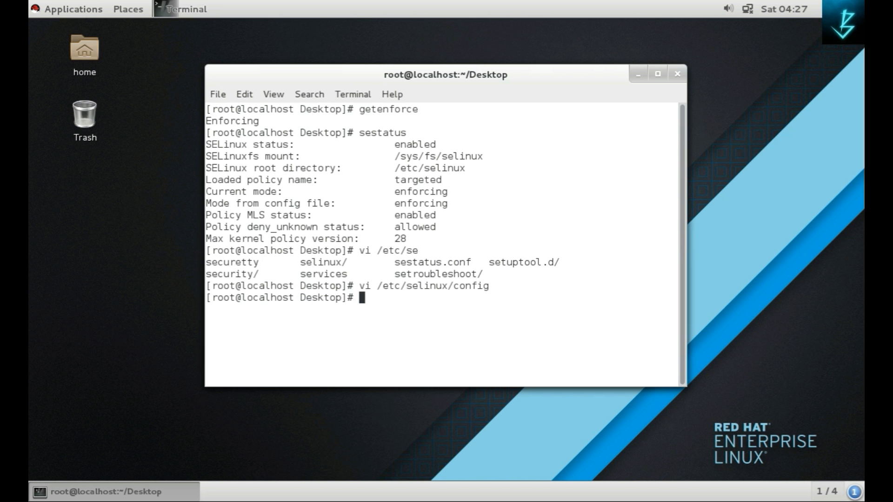
Enter setenforce at the prompt, ending on a cleared root shell in Desktop.
{"action": "type", "text": "set"}
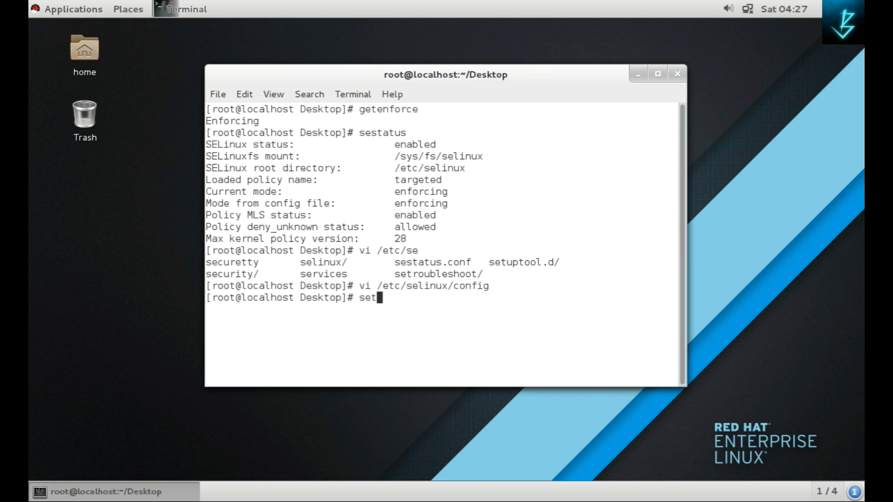
{"action": "type", "text": "en"}
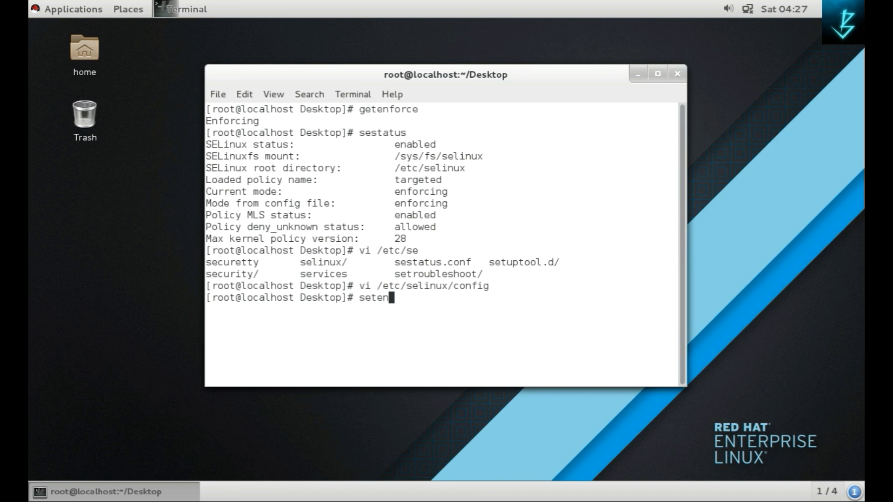
{"action": "type", "text": "force"}
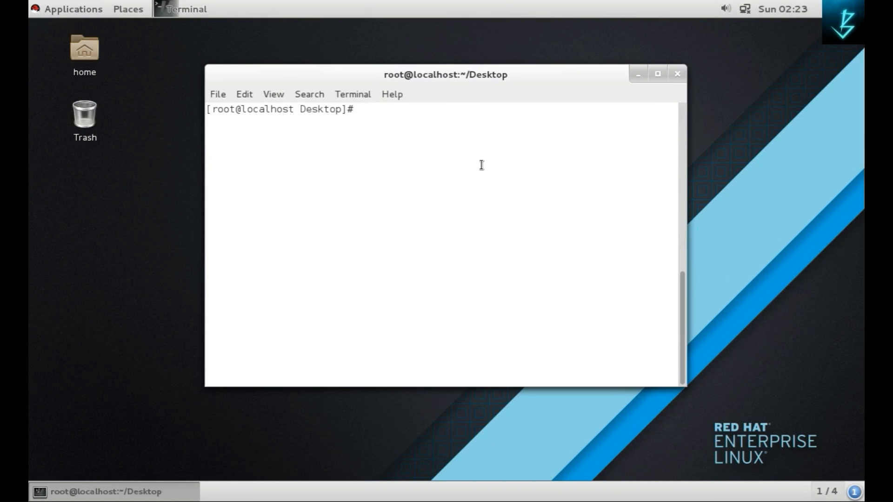
{"action": "mouse_move", "coordinate": [477, 167]}
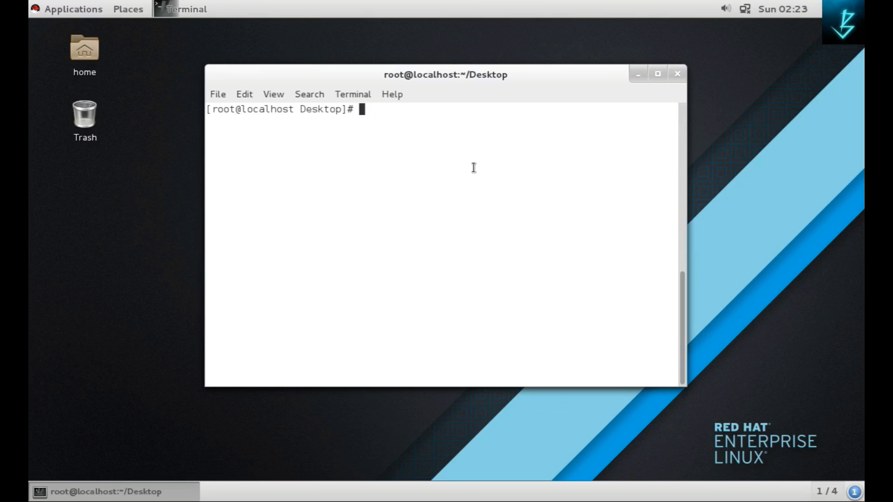
Page through installed policy modules with 'semodule -l | less', then quit the pager.
{"action": "type", "text": "semo"}
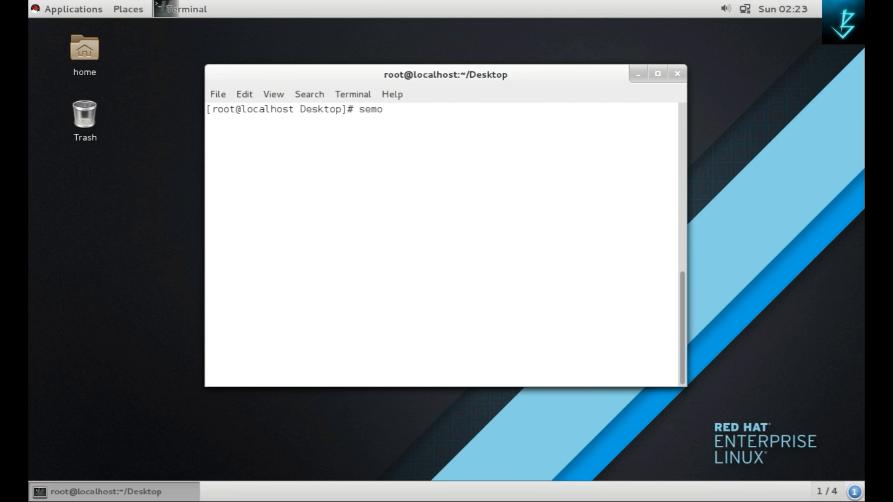
{"action": "type", "text": "dule -"}
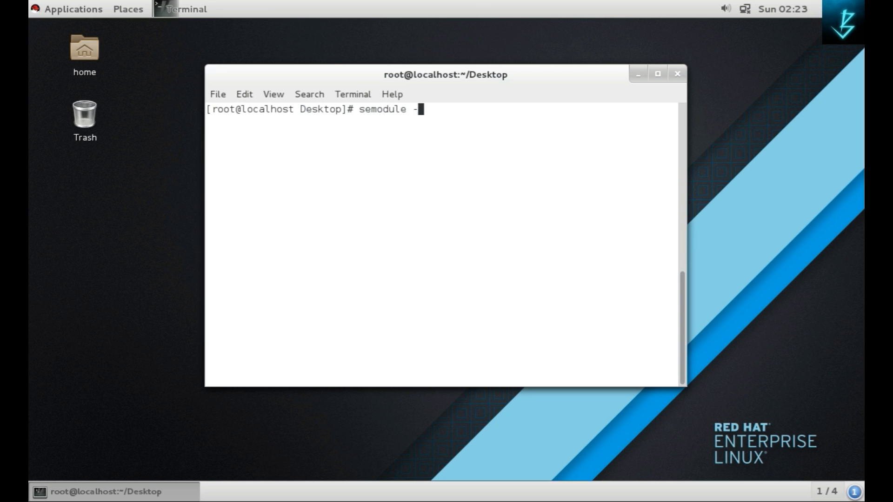
{"action": "type", "text": "l | less"}
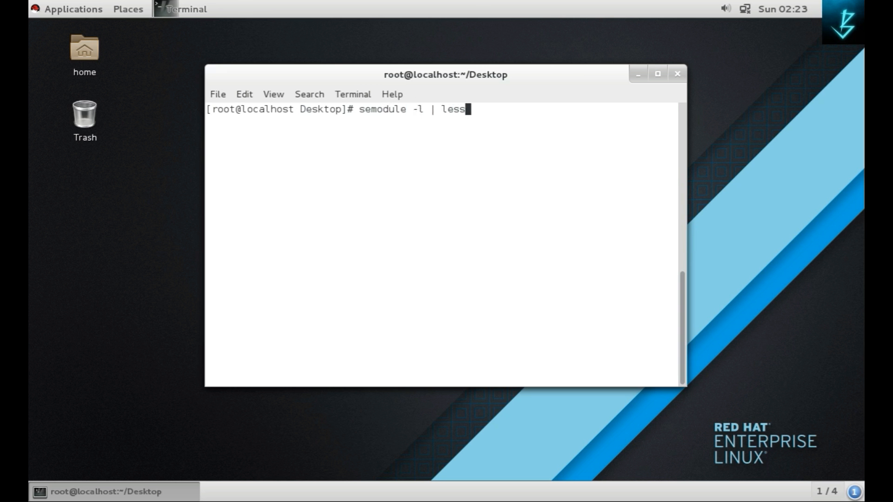
{"action": "key", "text": "Return"}
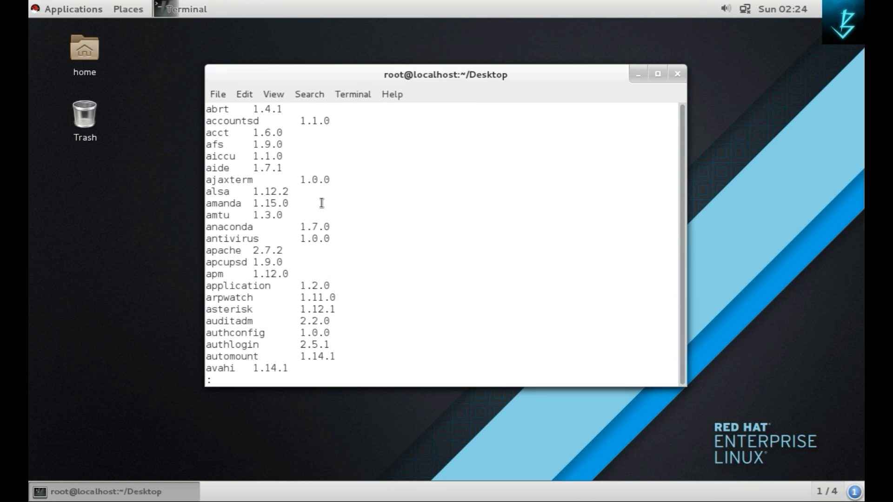
{"action": "scroll", "scroll_direction": "down", "scroll_amount": 3}
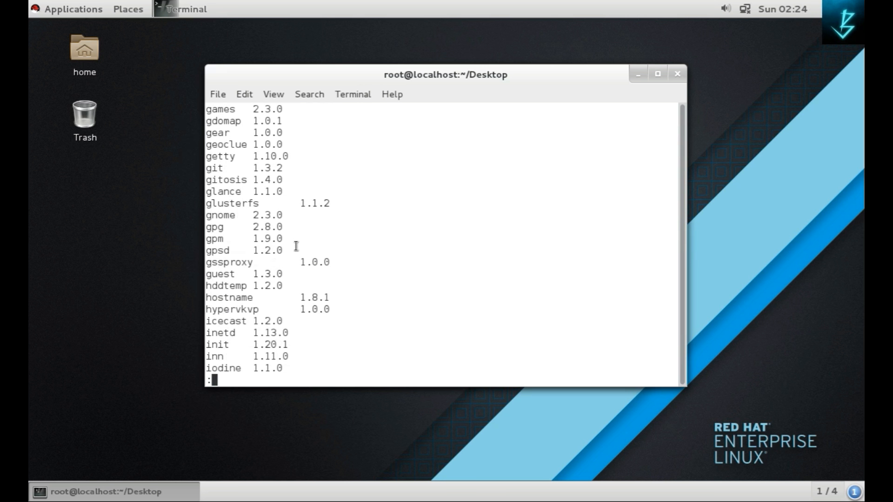
{"action": "key", "text": "q"}
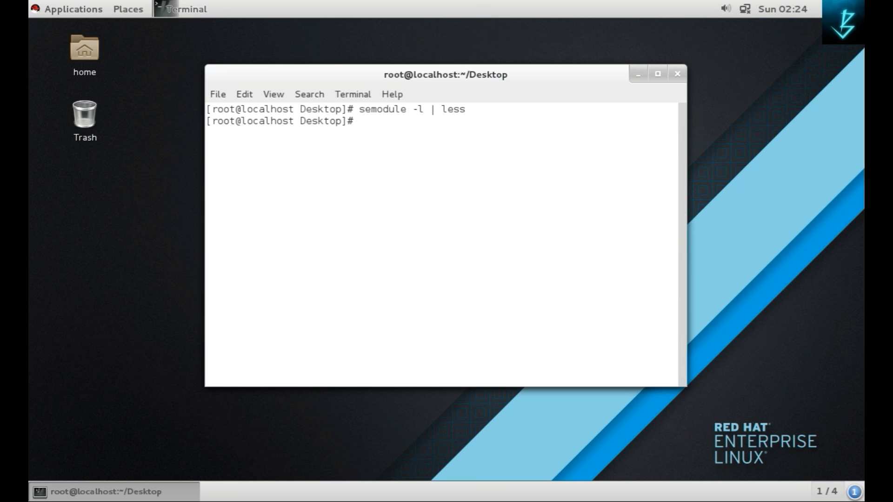
Browse all booleans and their states with 'semanage boolean -l | less', then quit.
{"action": "type", "text": "semanage"}
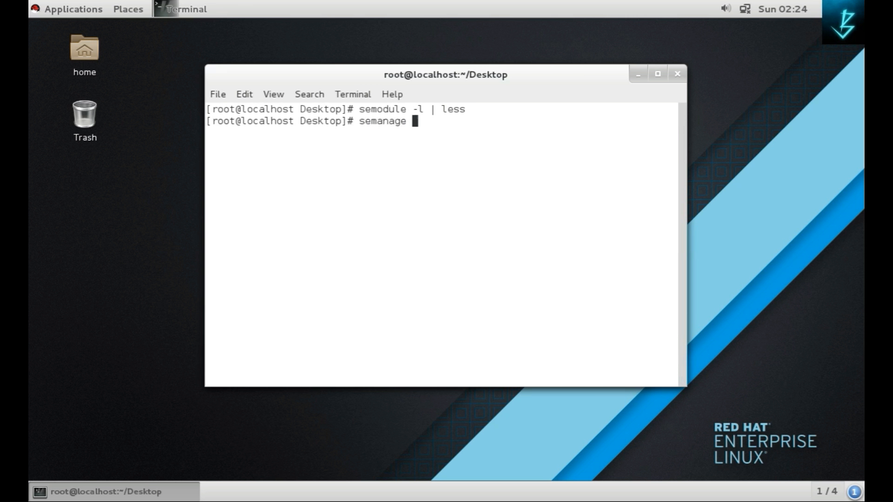
{"action": "type", "text": "bo"}
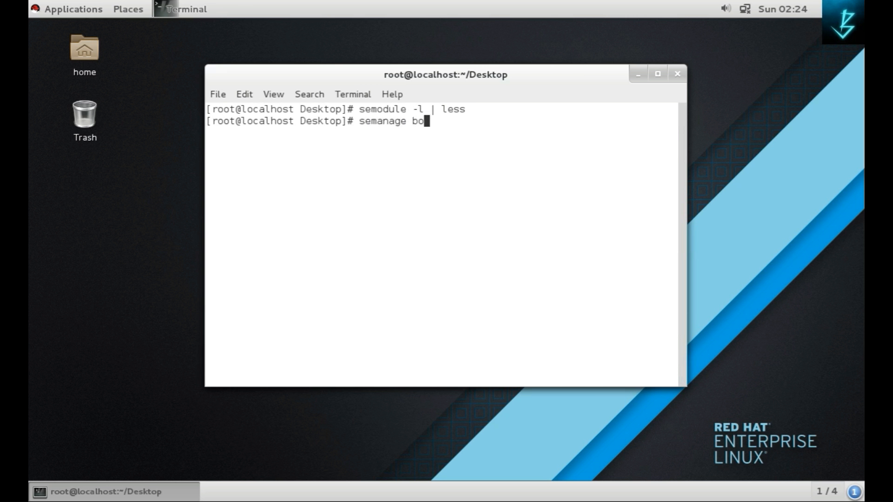
{"action": "type", "text": "olean"}
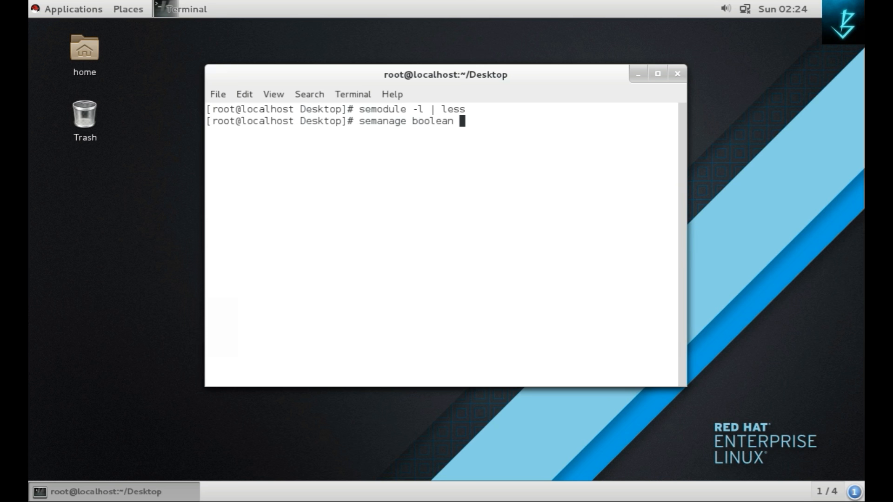
{"action": "type", "text": "-l |le"}
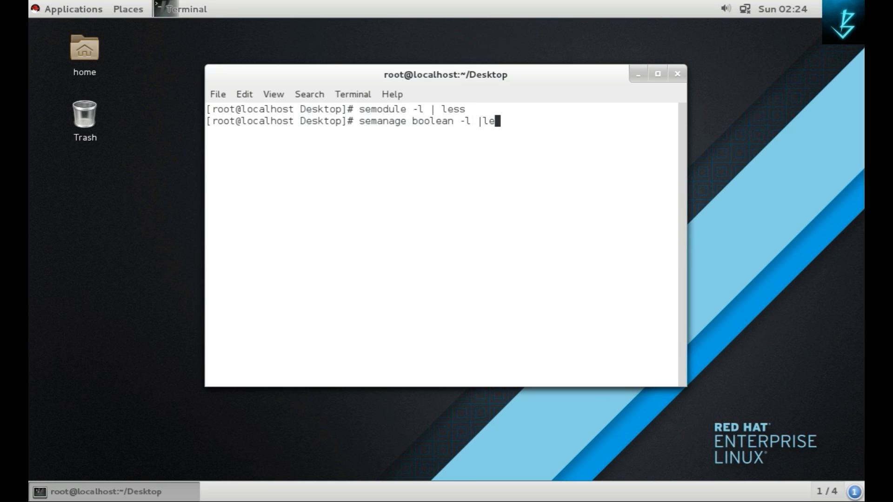
{"action": "type", "text": "\" \""}
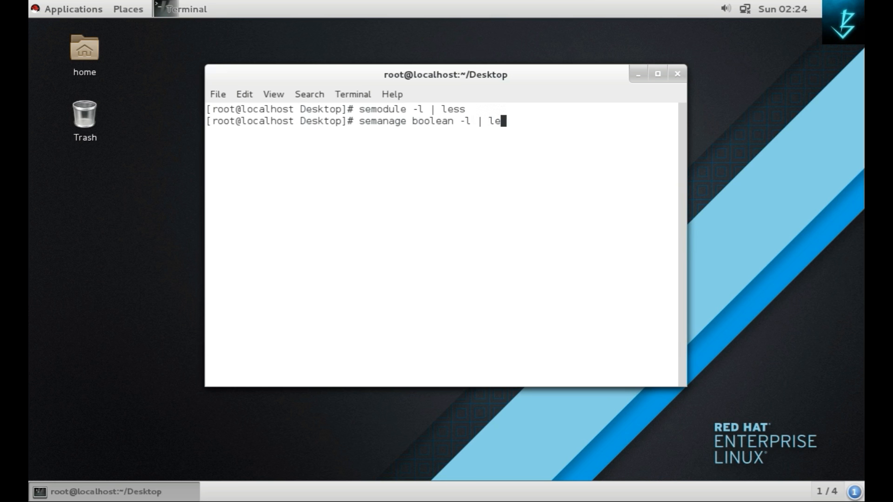
{"action": "key", "text": "Return"}
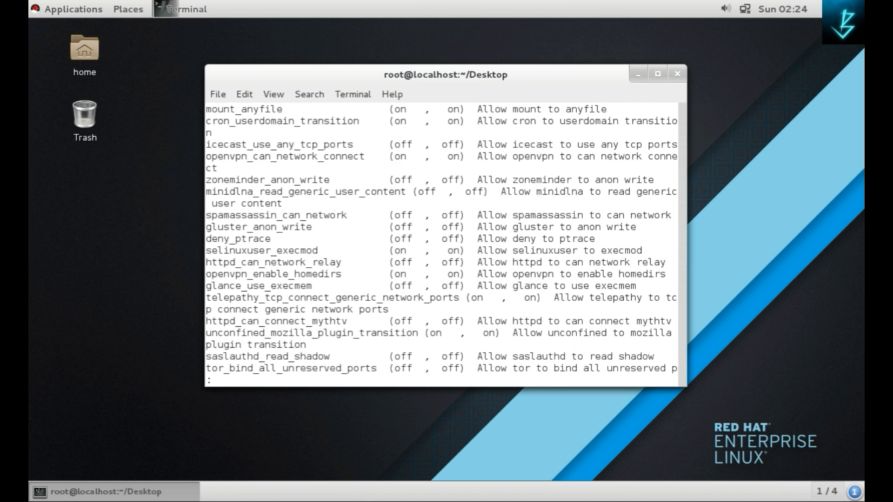
{"action": "key", "text": "q"}
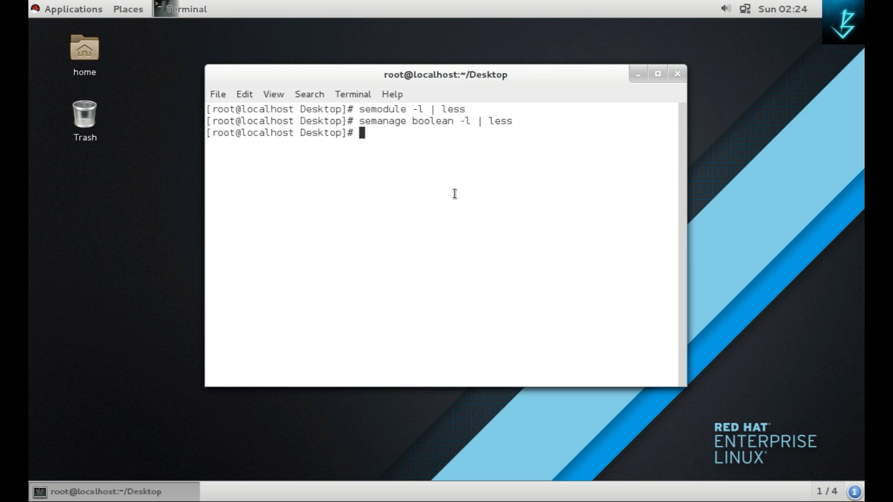
Check the current ftp_home_dir state with getsebool, which reports off.
{"action": "type", "text": "get"}
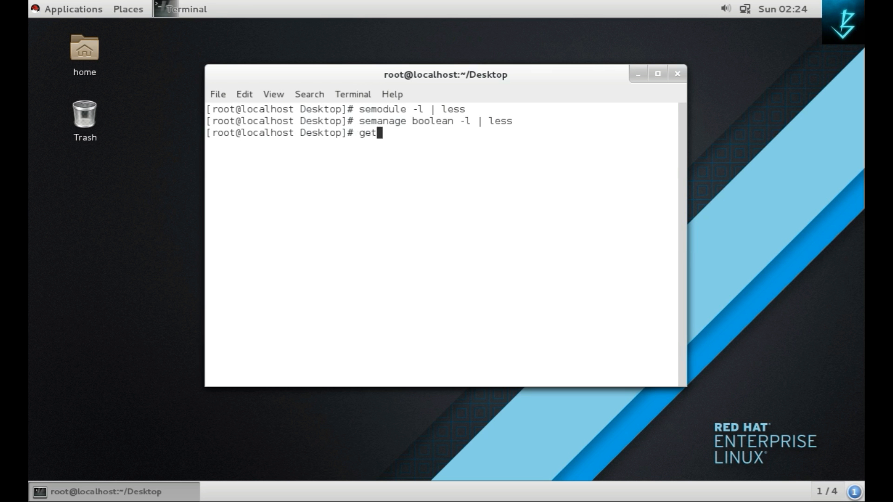
{"action": "type", "text": "sebool"}
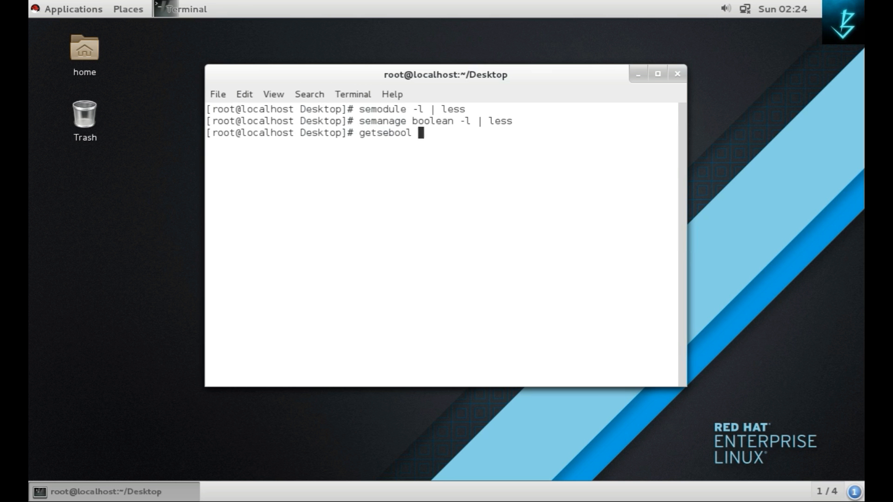
{"action": "type", "text": "ftp_"}
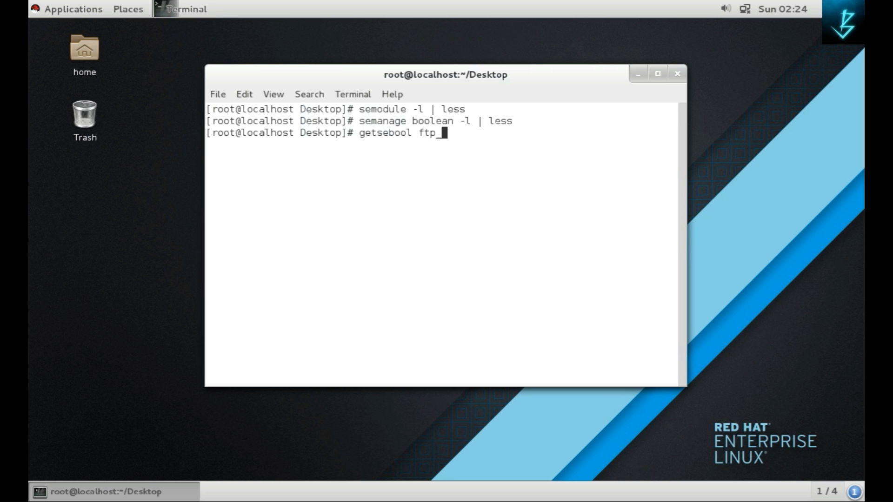
{"action": "type", "text": "_home_dir"}
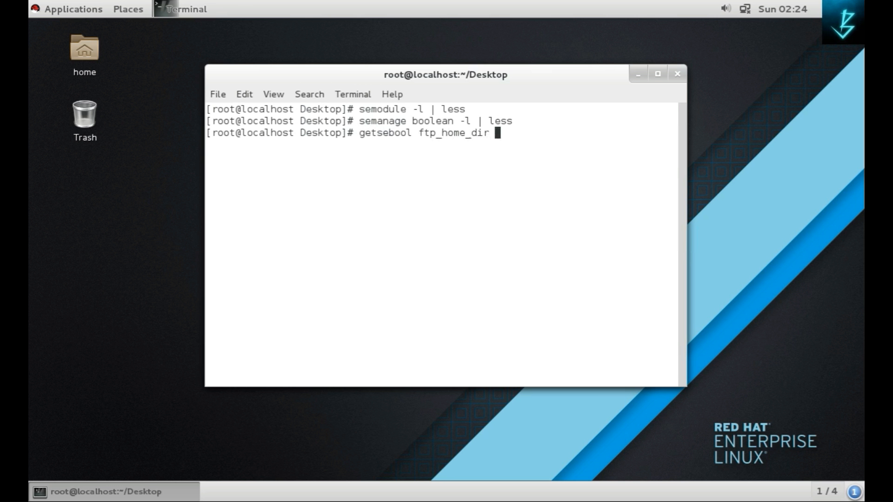
{"action": "key", "text": "Return"}
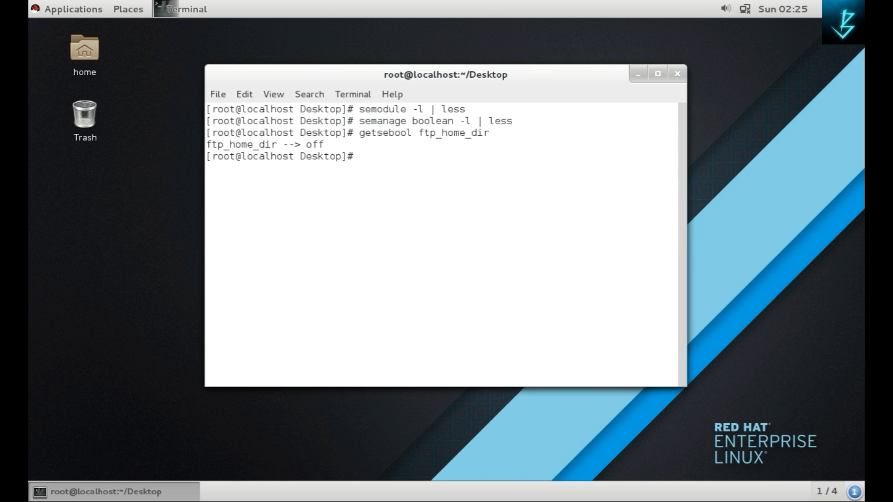
Turn ftp_home_dir on with setsebool and confirm it now reports on.
{"action": "type", "text": "setsebool"}
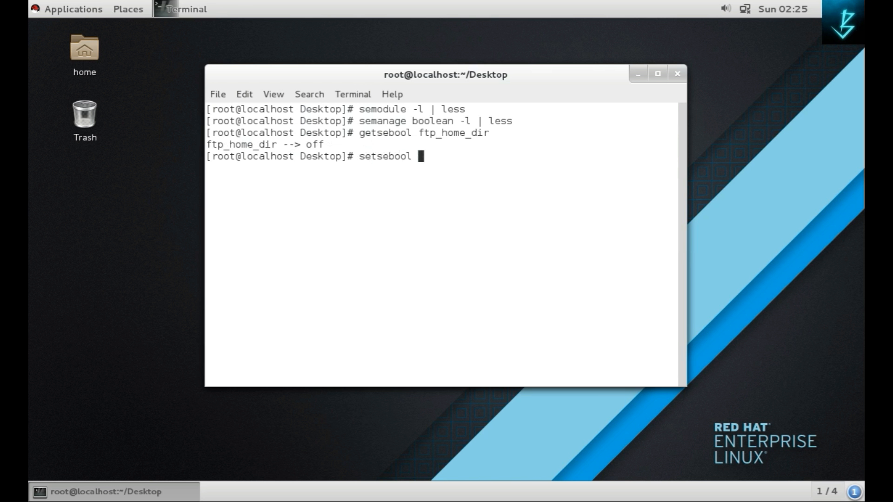
{"action": "type", "text": "ftp_"}
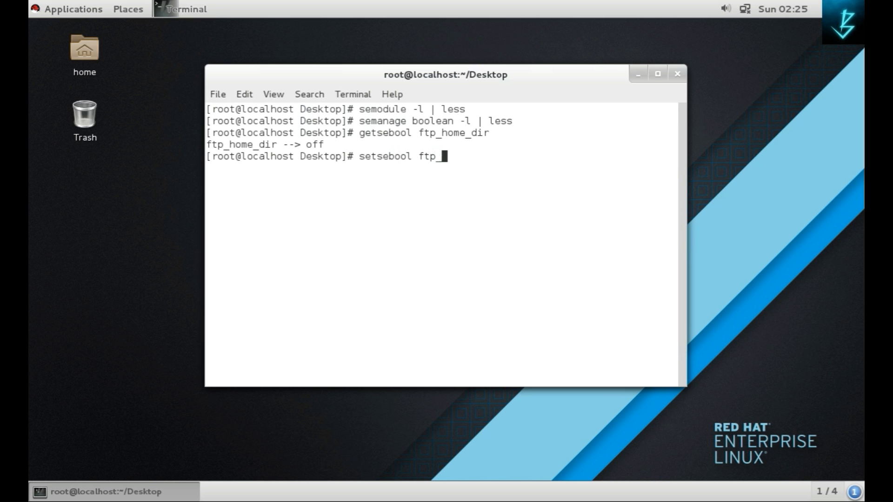
{"action": "type", "text": "home_dir on"}
{"action": "type", "text": "getsebool ftp_home_dir"}
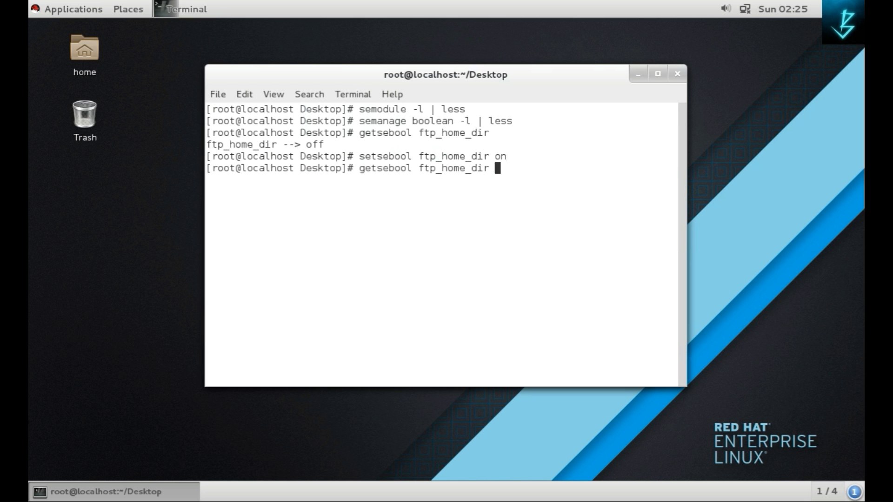
{"action": "key", "text": "Return"}
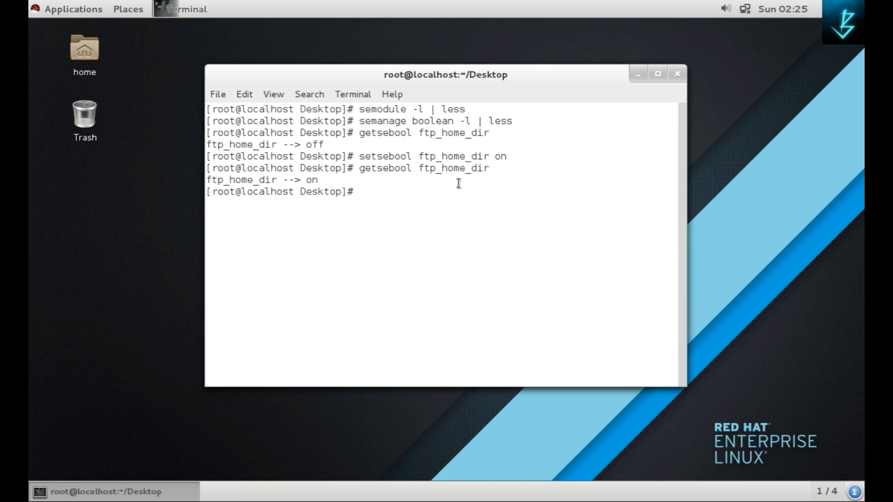